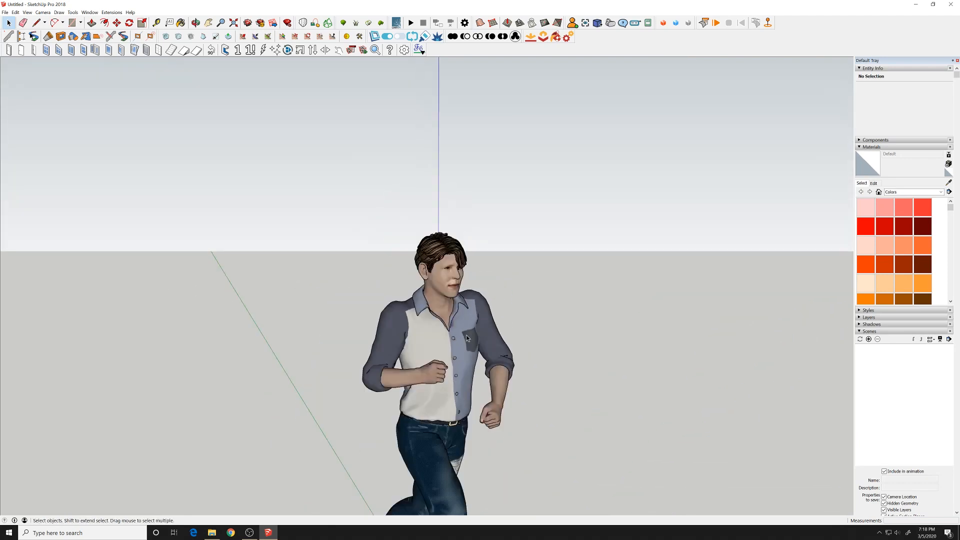
Load the saved clothed male avatar Arnold Palmer Young from Custom > Avatar > Clothed.
{"action": "left_click_drag", "start_coordinate": [465, 336], "coordinate": [318, 282]}
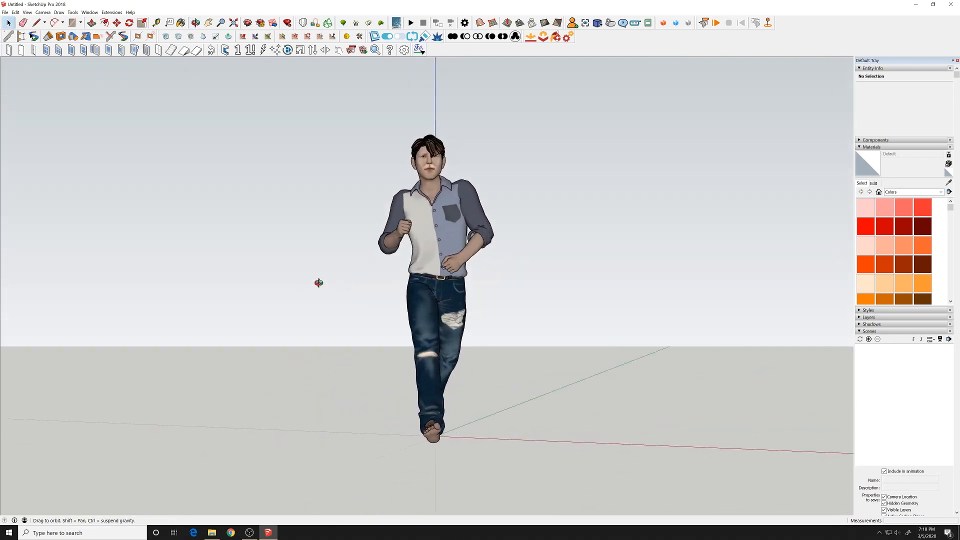
{"action": "left_click_drag", "start_coordinate": [318, 282], "coordinate": [197, 276]}
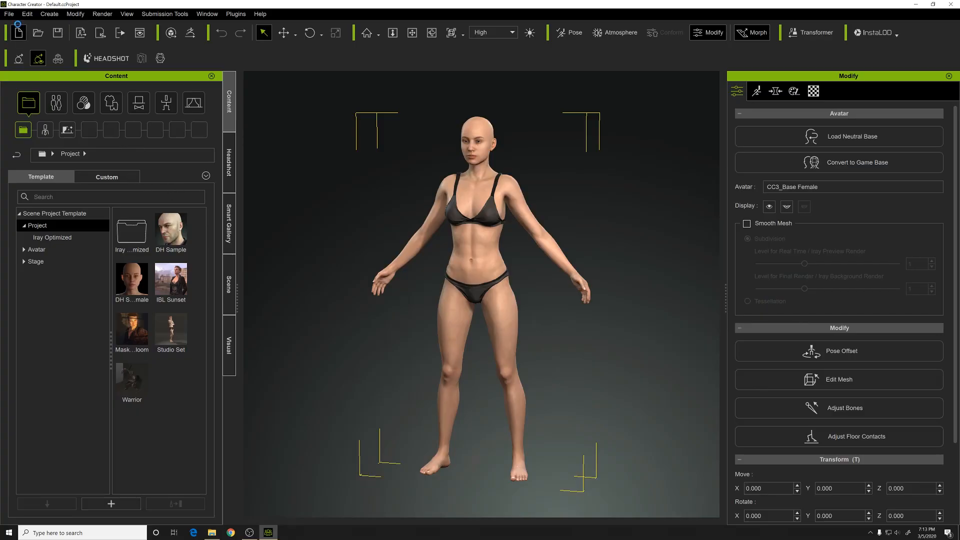
{"action": "left_click", "coordinate": [36, 249]}
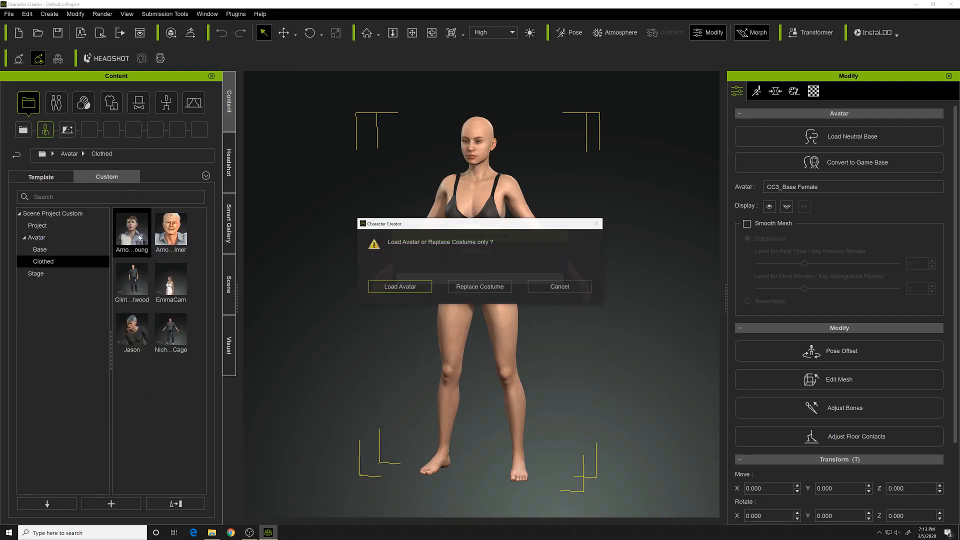
{"action": "left_click", "coordinate": [399, 286]}
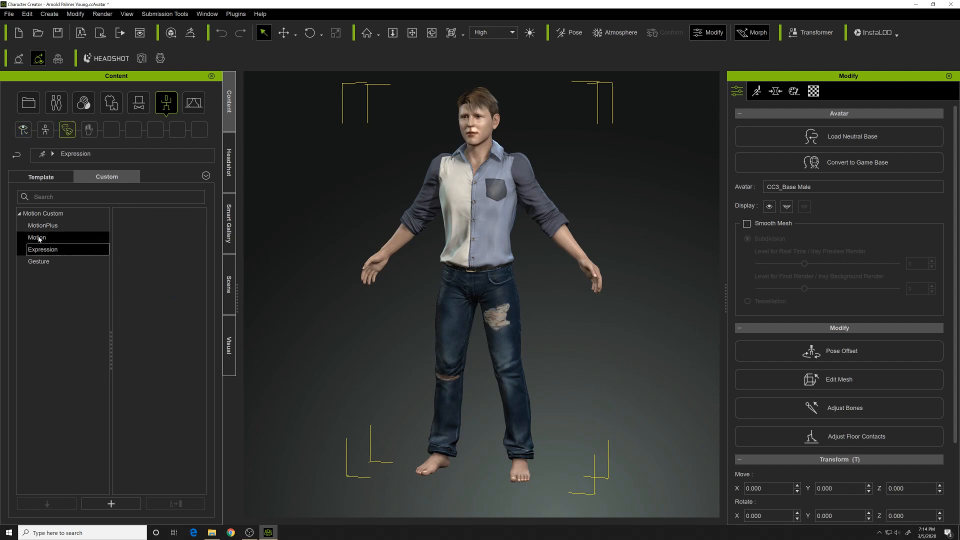
Apply the male walking pose from Motion > 2_Male Pose to the avatar.
{"action": "left_click", "coordinate": [41, 177]}
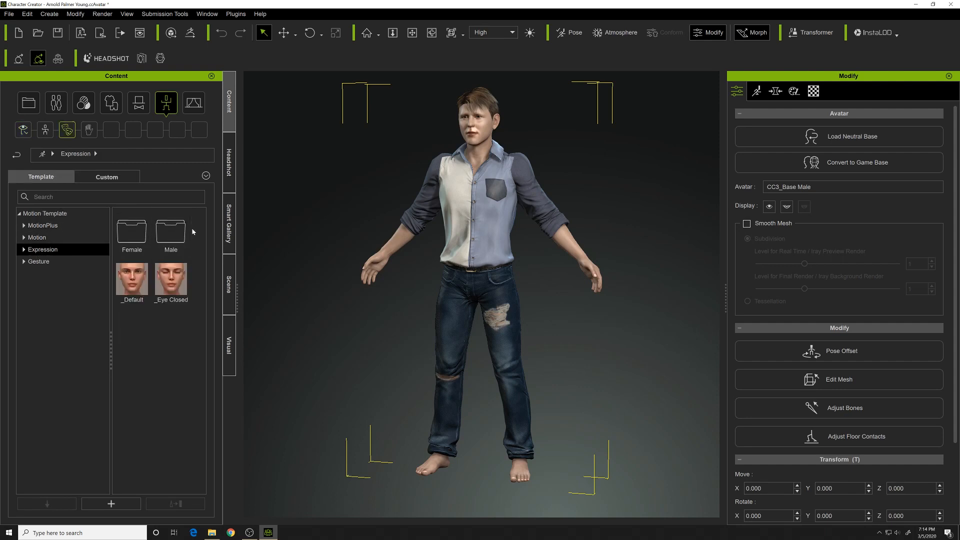
{"action": "left_click", "coordinate": [170, 237]}
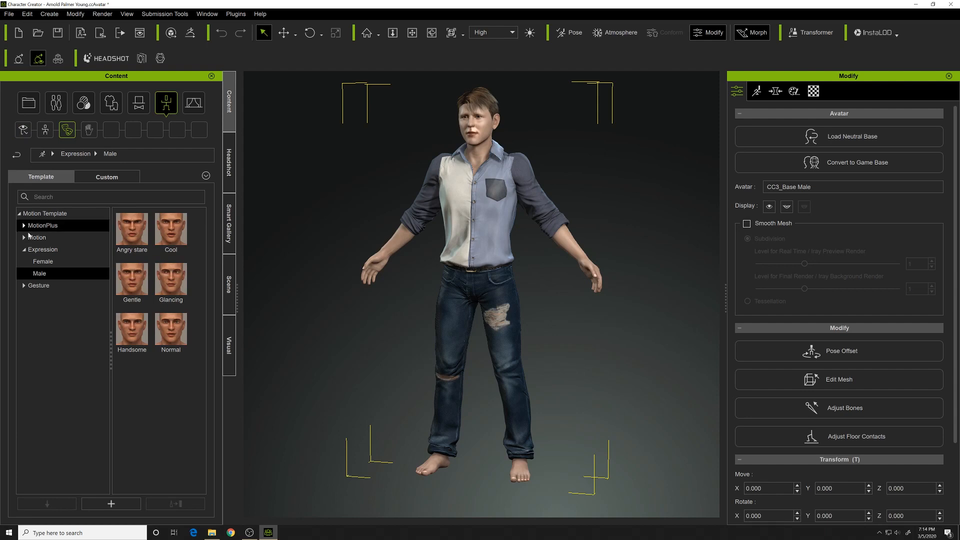
{"action": "left_click", "coordinate": [24, 237]}
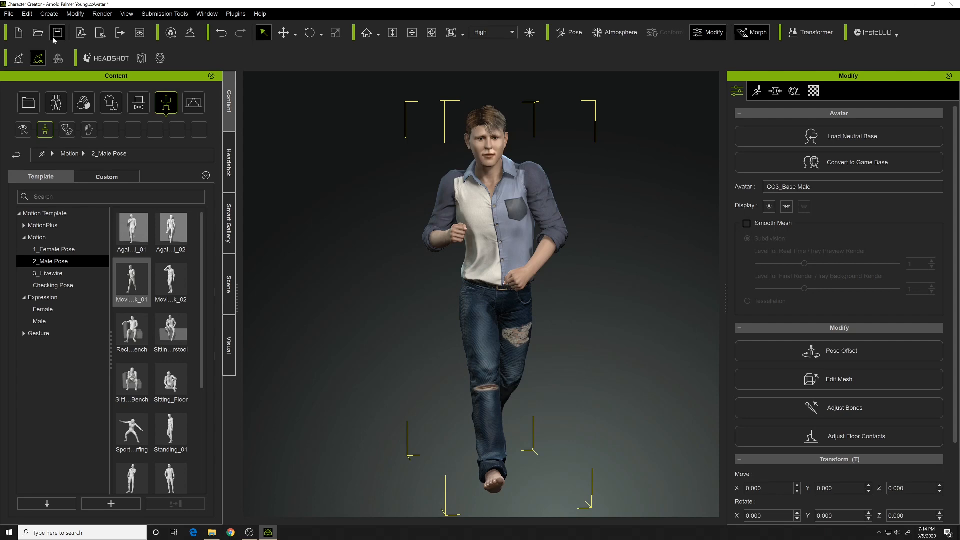
Export the character with its current pose as OBJ, with Export Materials ticked.
{"action": "left_click", "coordinate": [9, 14]}
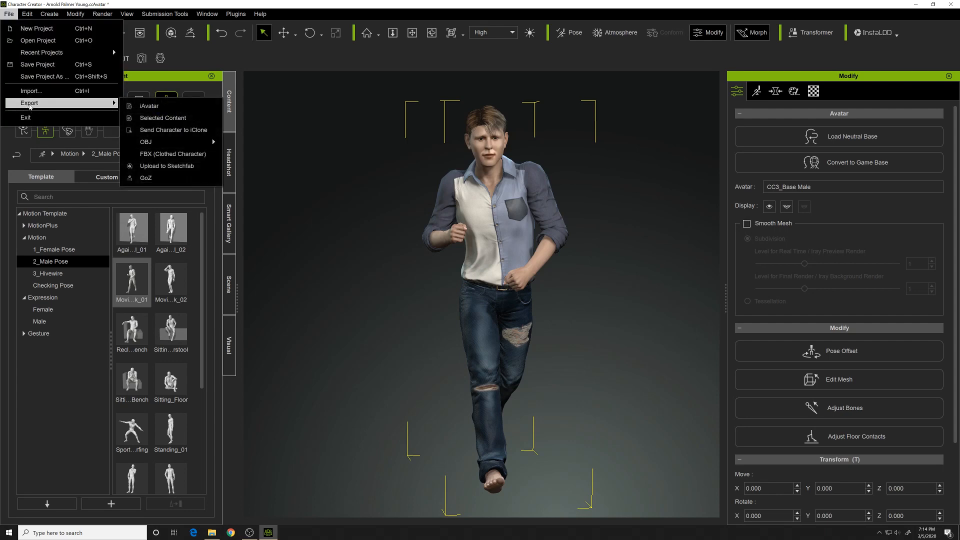
{"action": "mouse_move", "coordinate": [144, 142]}
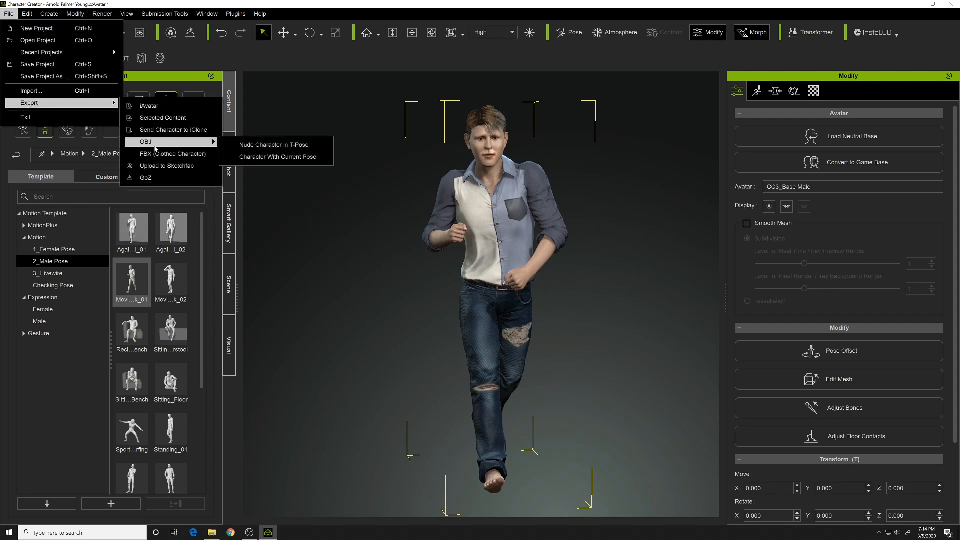
{"action": "mouse_move", "coordinate": [275, 156]}
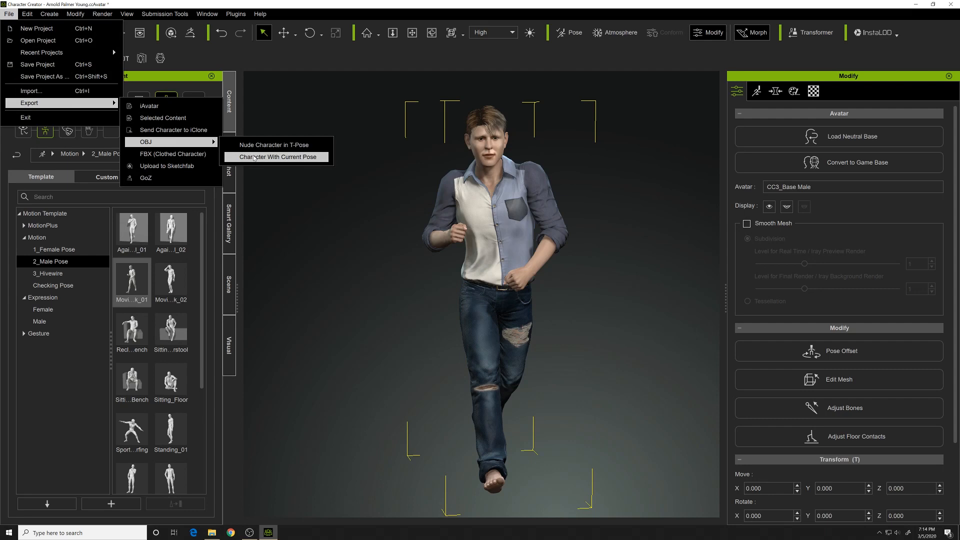
{"action": "left_click", "coordinate": [276, 157]}
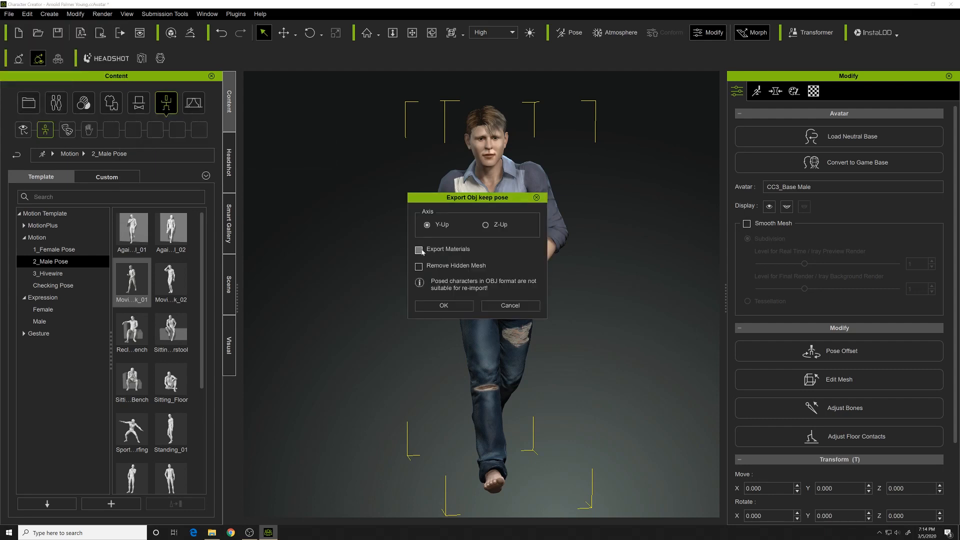
{"action": "left_click", "coordinate": [419, 249]}
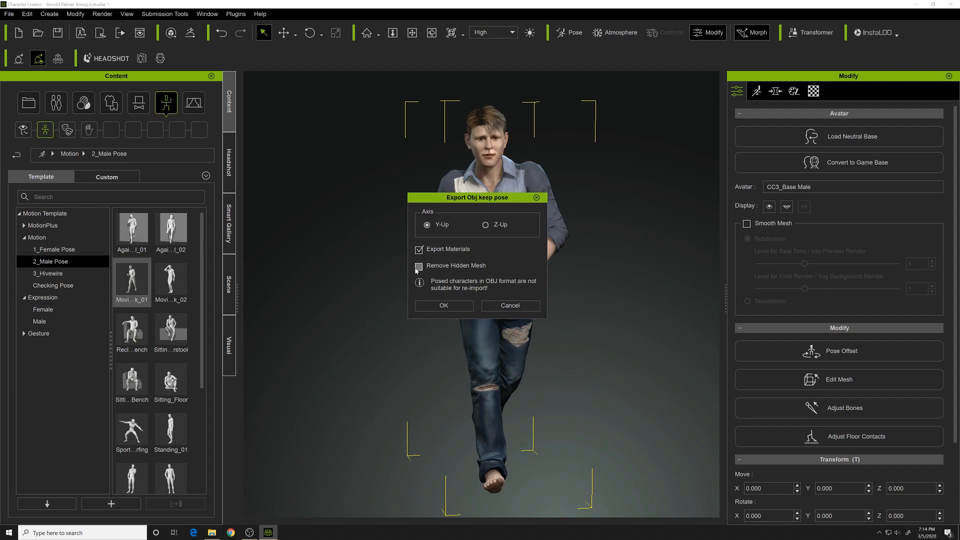
{"action": "left_click", "coordinate": [442, 306]}
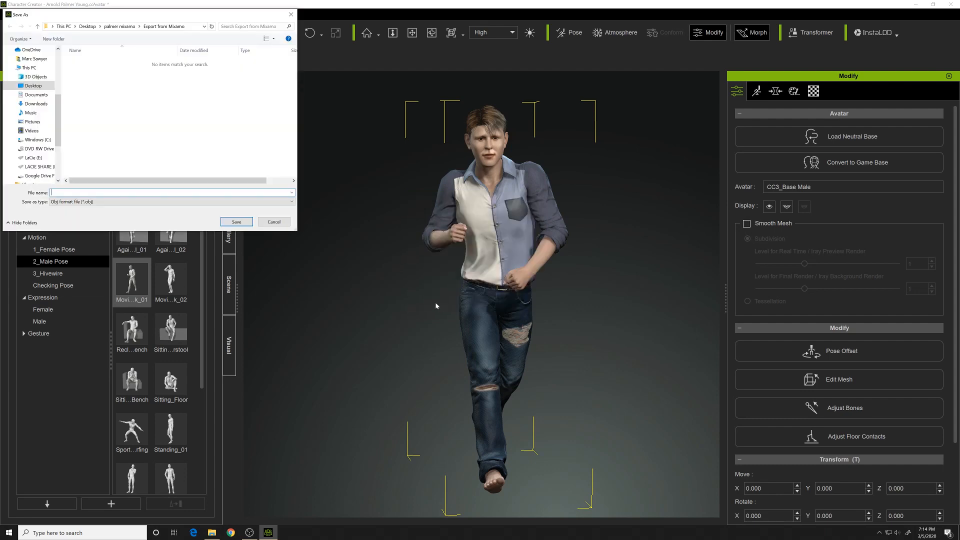
Save AP.obj into the Desktop folder '20016 - Character for Sketchup'.
{"action": "left_click", "coordinate": [33, 85]}
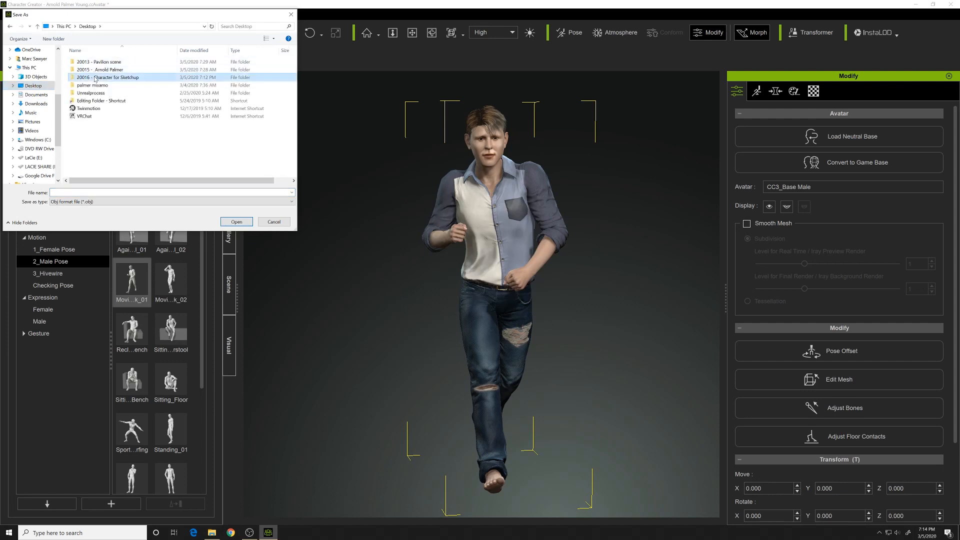
{"action": "double_click", "coordinate": [109, 77]}
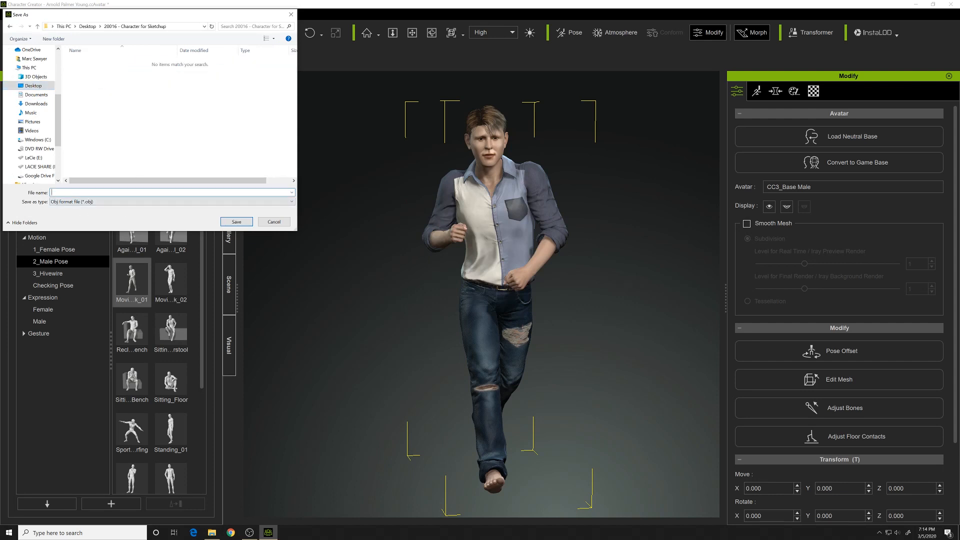
{"action": "left_click", "coordinate": [272, 221]}
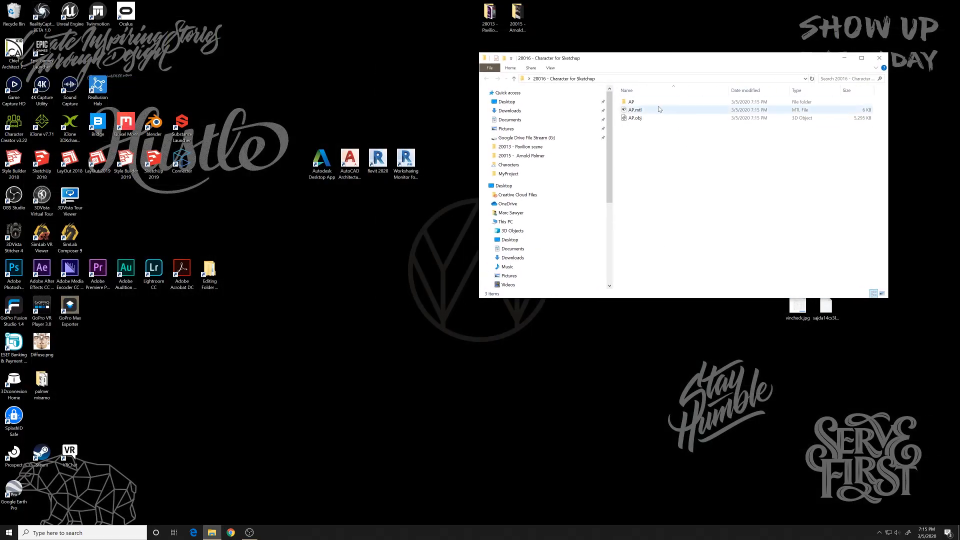
{"action": "left_click", "coordinate": [659, 110]}
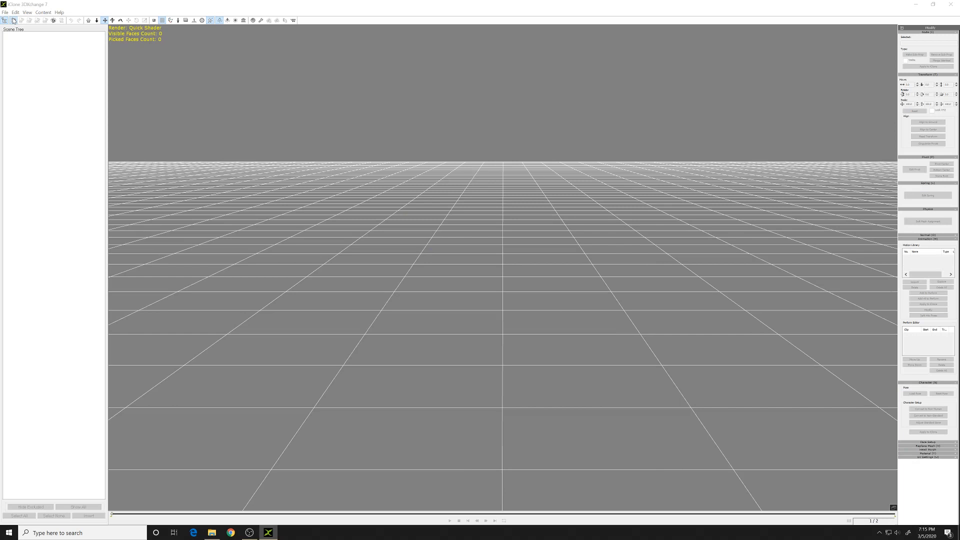
Open AP.obj from the '20016 - Character for Sketchup' folder in 3DXchange.
{"action": "left_click", "coordinate": [13, 20]}
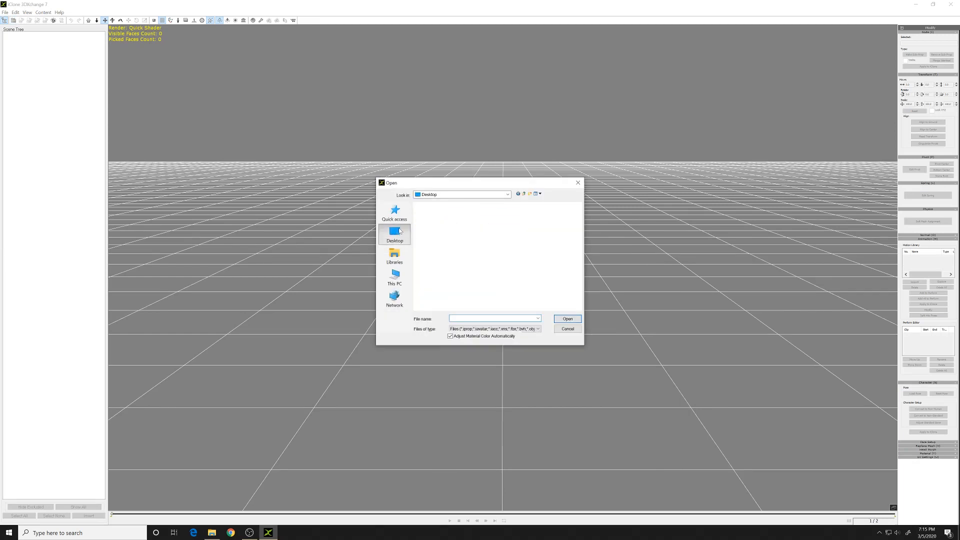
{"action": "left_click", "coordinate": [464, 240]}
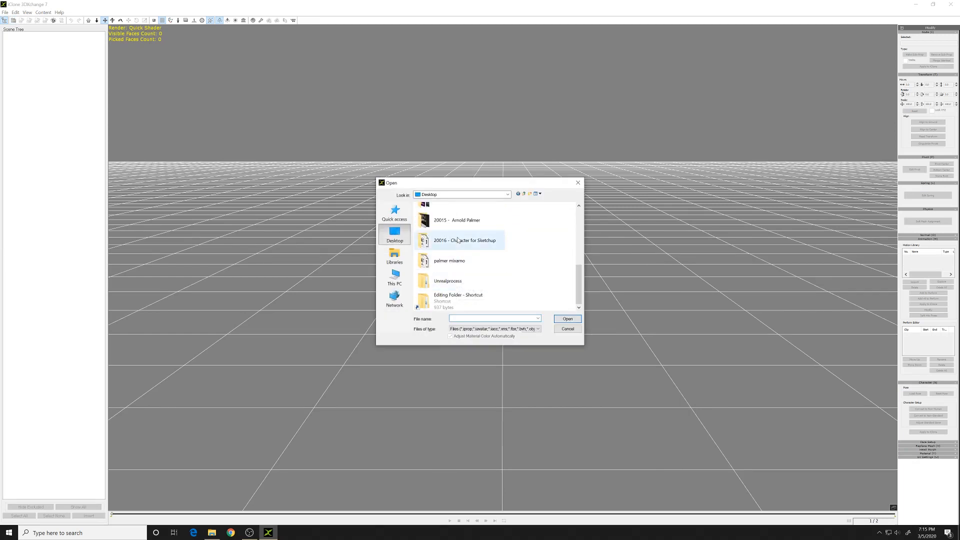
{"action": "double_click", "coordinate": [464, 240]}
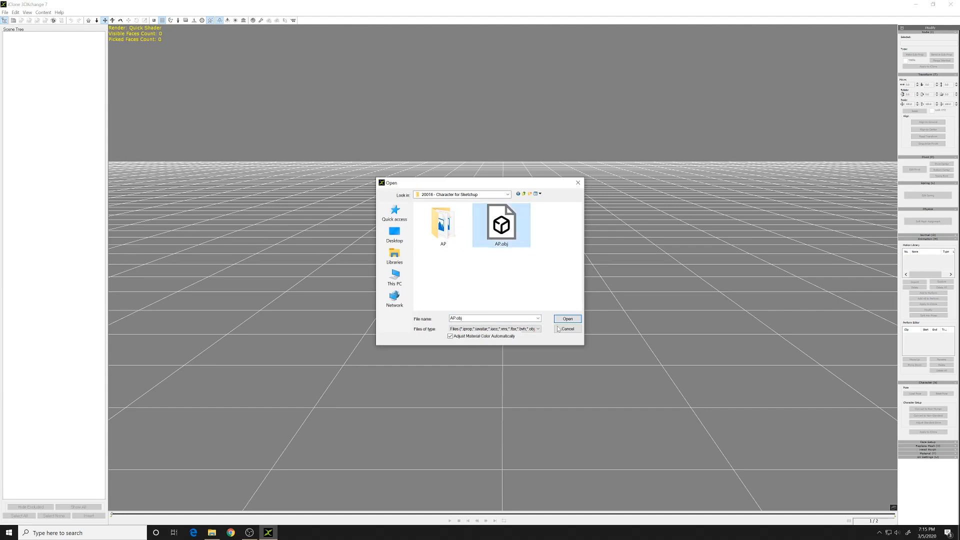
{"action": "left_click", "coordinate": [566, 319]}
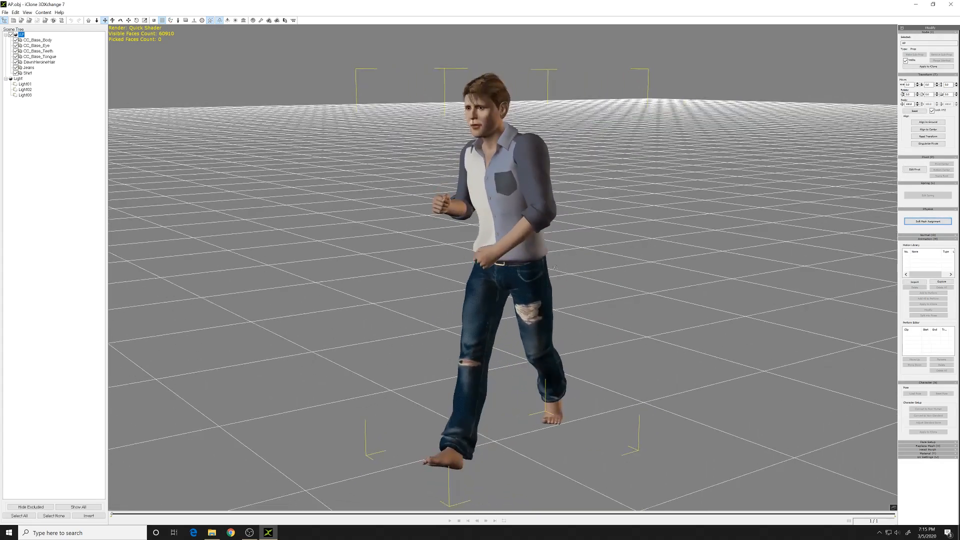
{"action": "mouse_move", "coordinate": [29, 20]}
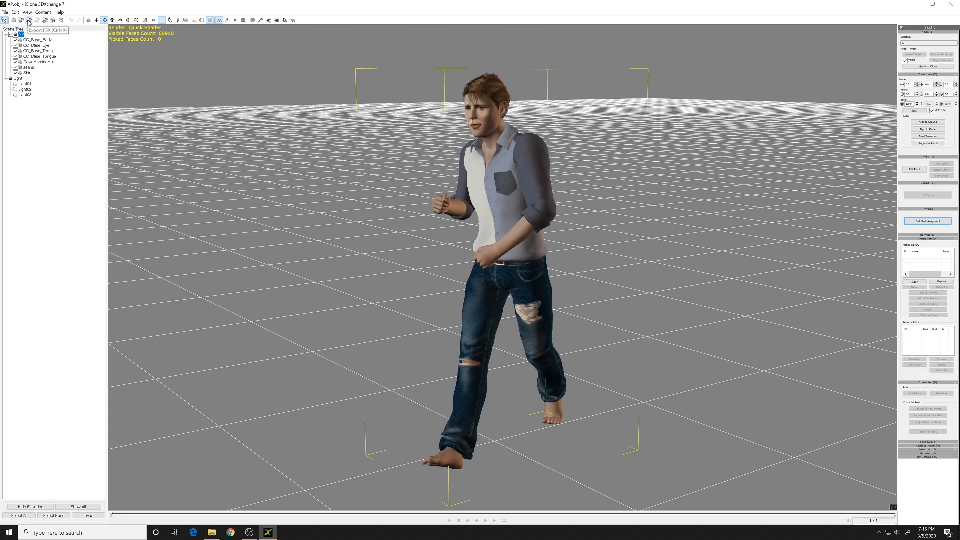
Export the character as OBJ 'AP from xchanger' into the Character for Sketchup folder.
{"action": "left_click", "coordinate": [5, 12]}
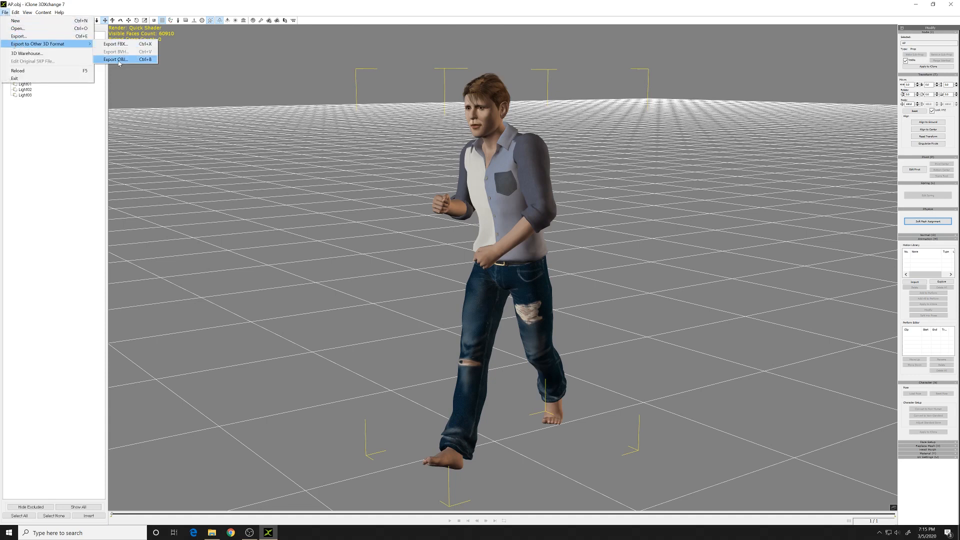
{"action": "left_click", "coordinate": [114, 59]}
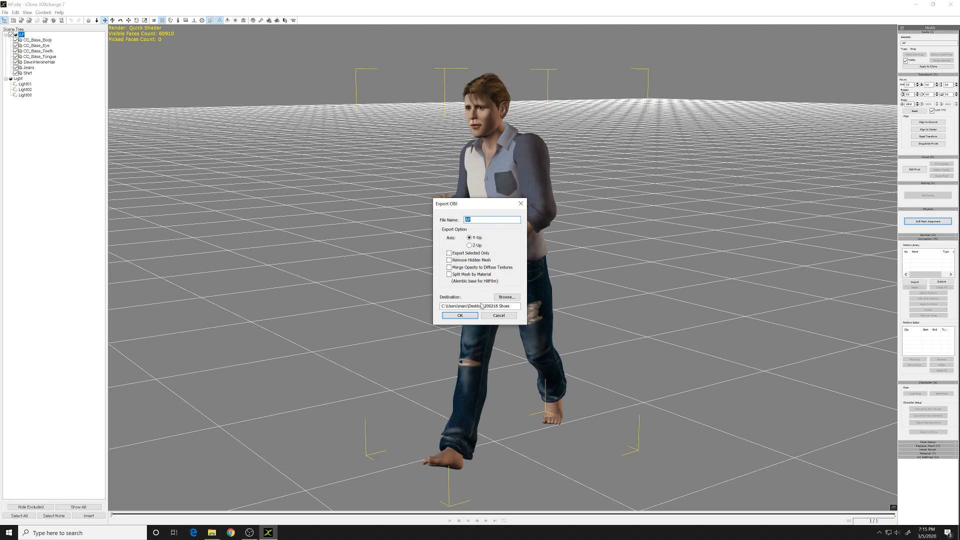
{"action": "left_click", "coordinate": [505, 297]}
{"action": "type", "text": " from"}
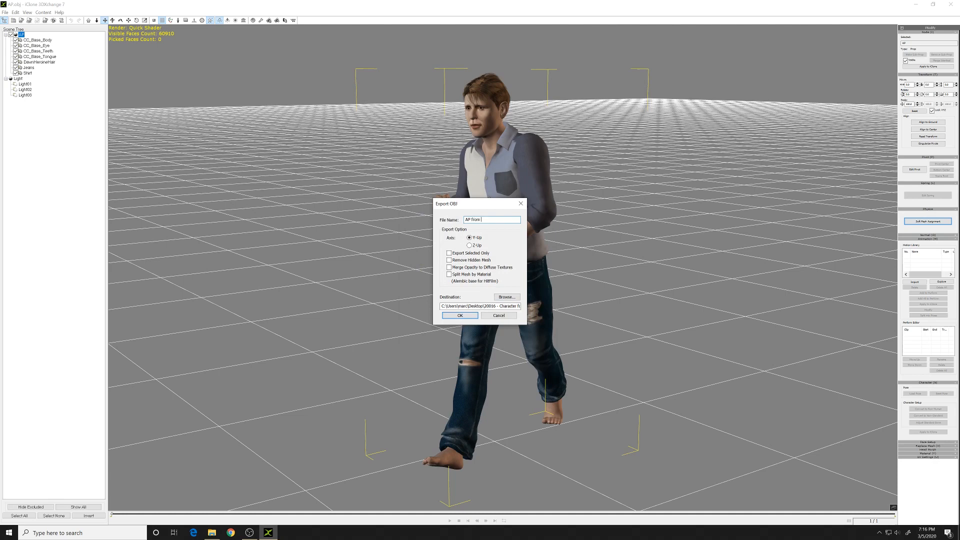
{"action": "left_click", "coordinate": [460, 315]}
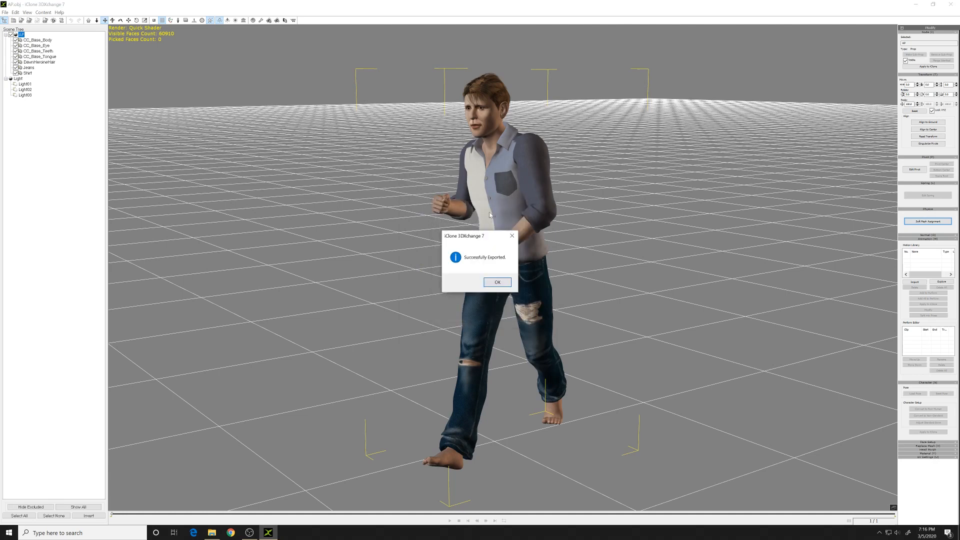
{"action": "left_click", "coordinate": [496, 281]}
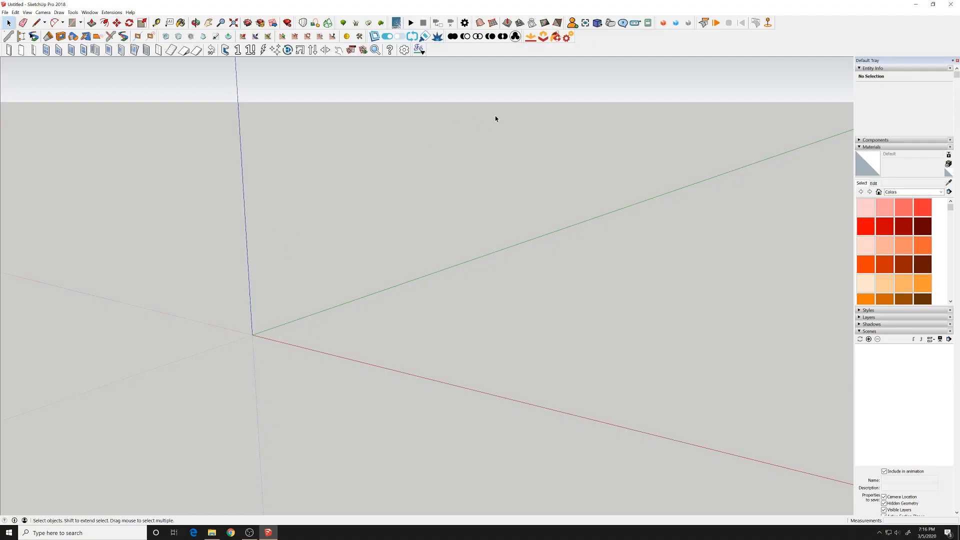
{"action": "mouse_move", "coordinate": [531, 36]}
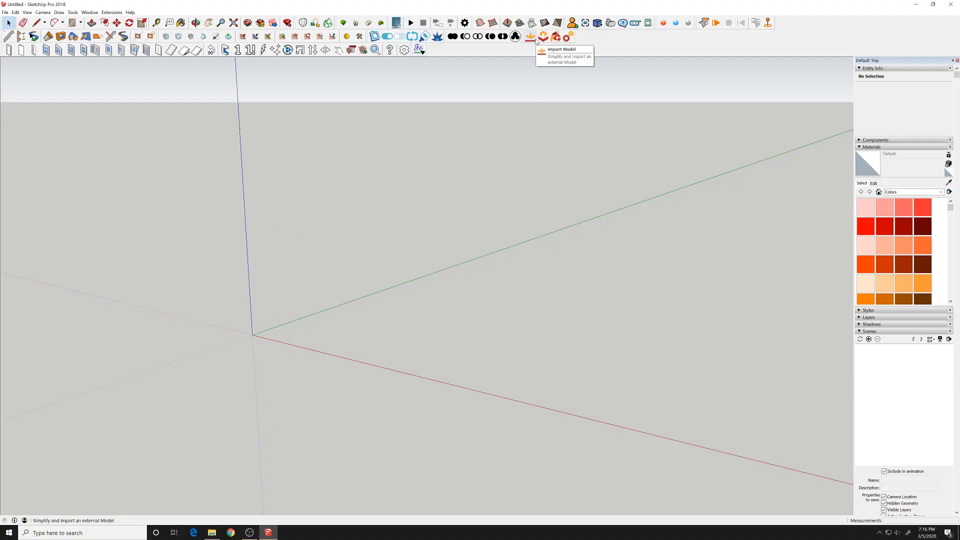
Pick AP from xchanger.obj in the Desktop '20016 - Character for Sketchup' folder with Skimp.
{"action": "left_click", "coordinate": [541, 36]}
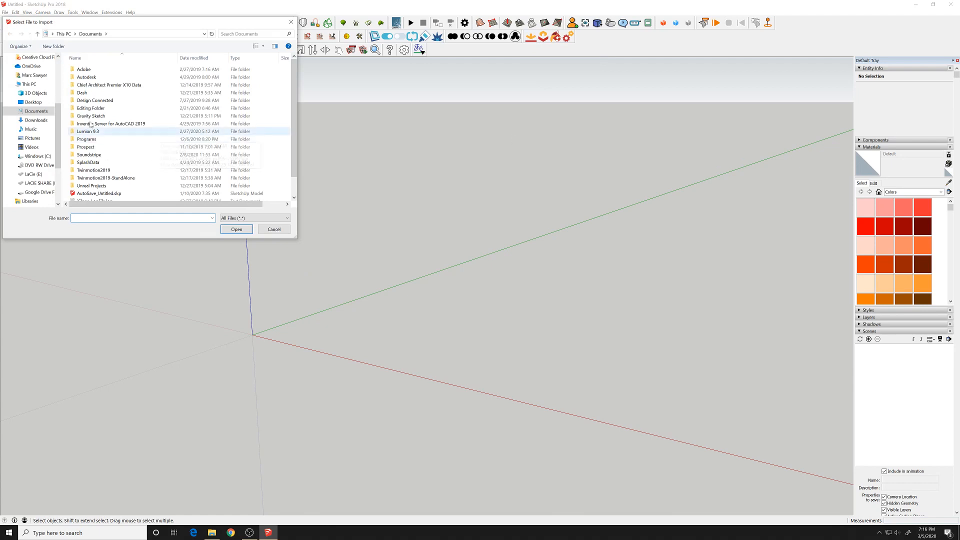
{"action": "left_click", "coordinate": [33, 101]}
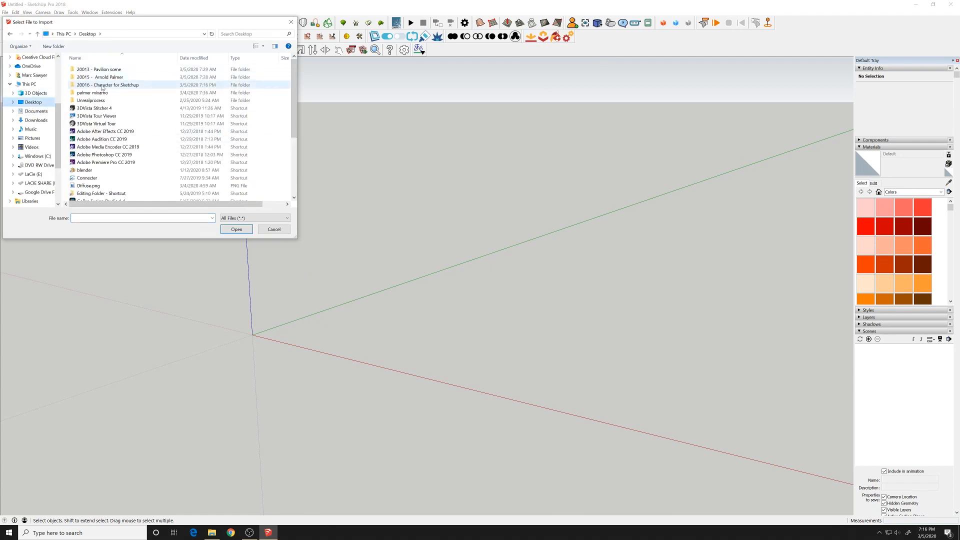
{"action": "double_click", "coordinate": [108, 84]}
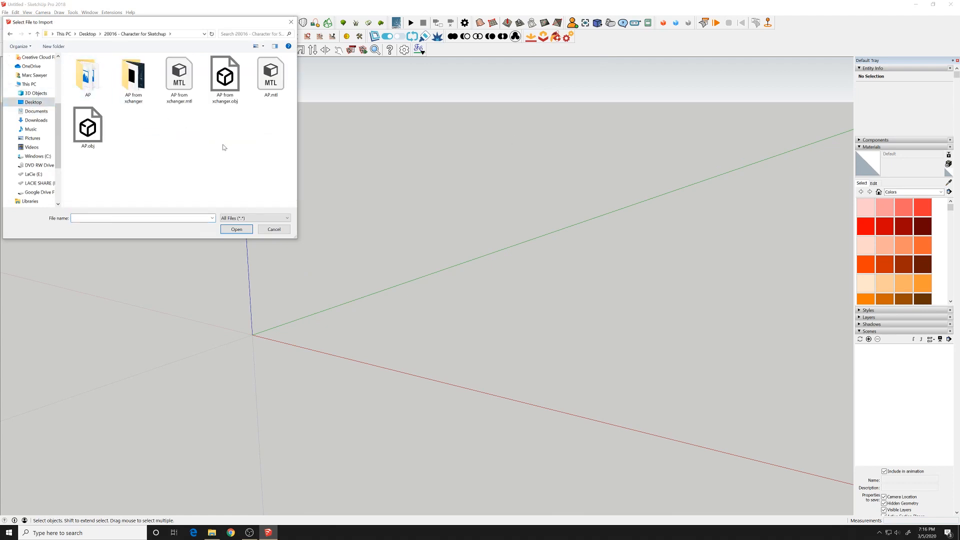
{"action": "left_click", "coordinate": [225, 74]}
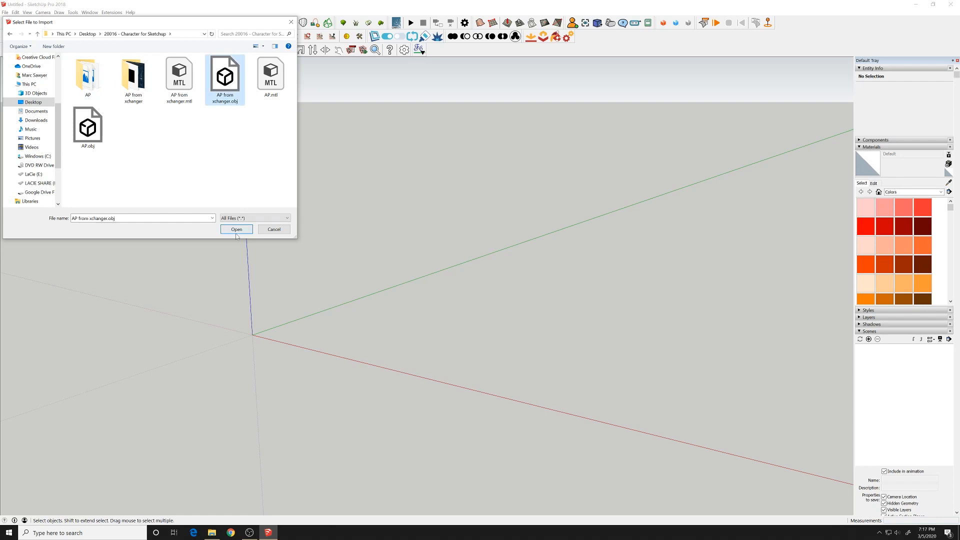
{"action": "left_click", "coordinate": [236, 229]}
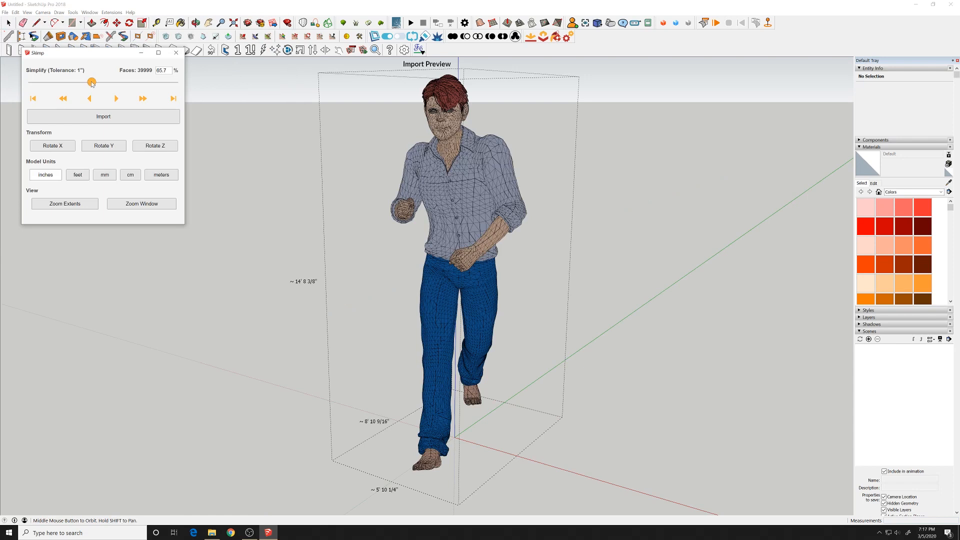
Set Skimp Simplify to 100%, keeping all 60913 faces, and import the character.
{"action": "left_click_drag", "start_coordinate": [92, 82], "coordinate": [33, 82]}
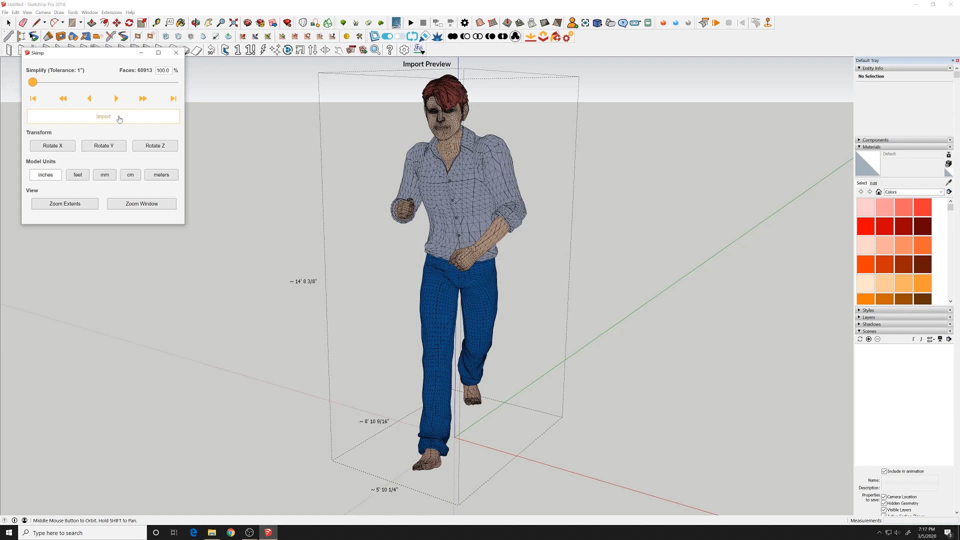
{"action": "left_click", "coordinate": [103, 116]}
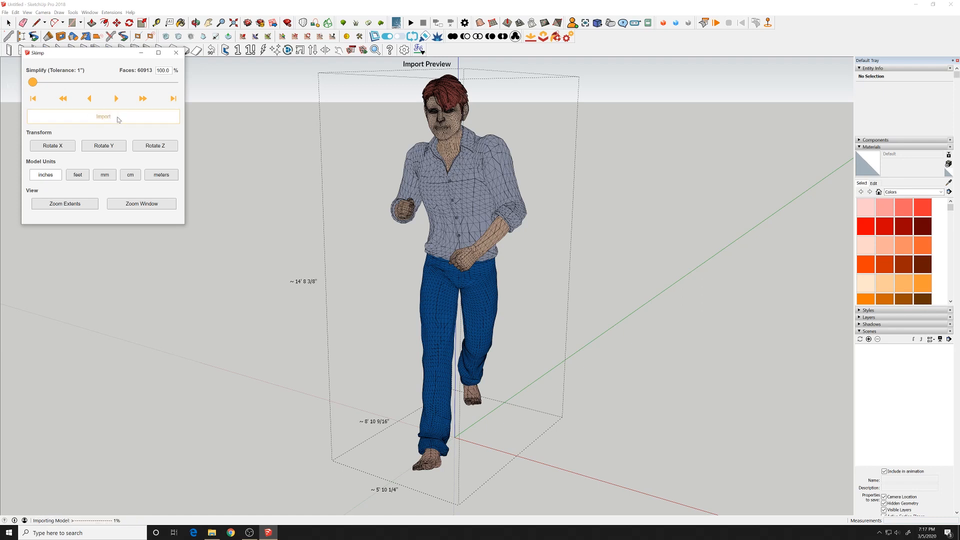
{"action": "left_click", "coordinate": [103, 116]}
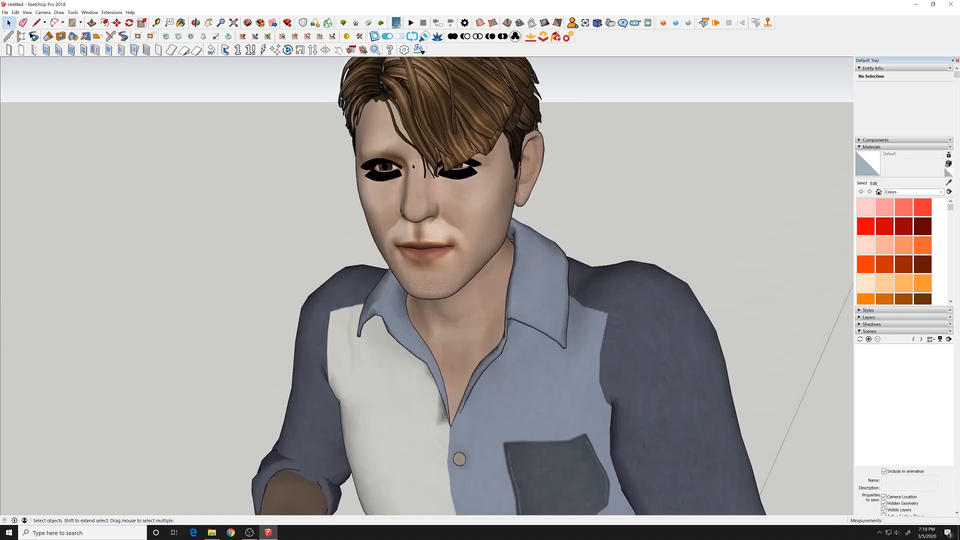
{"action": "left_click", "coordinate": [410, 165]}
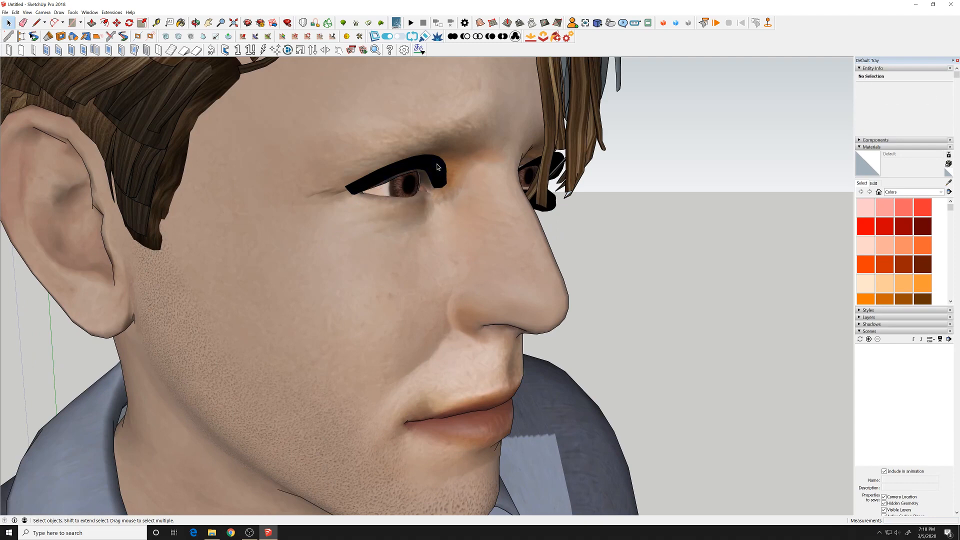
{"action": "left_click_drag", "start_coordinate": [435, 165], "coordinate": [275, 168]}
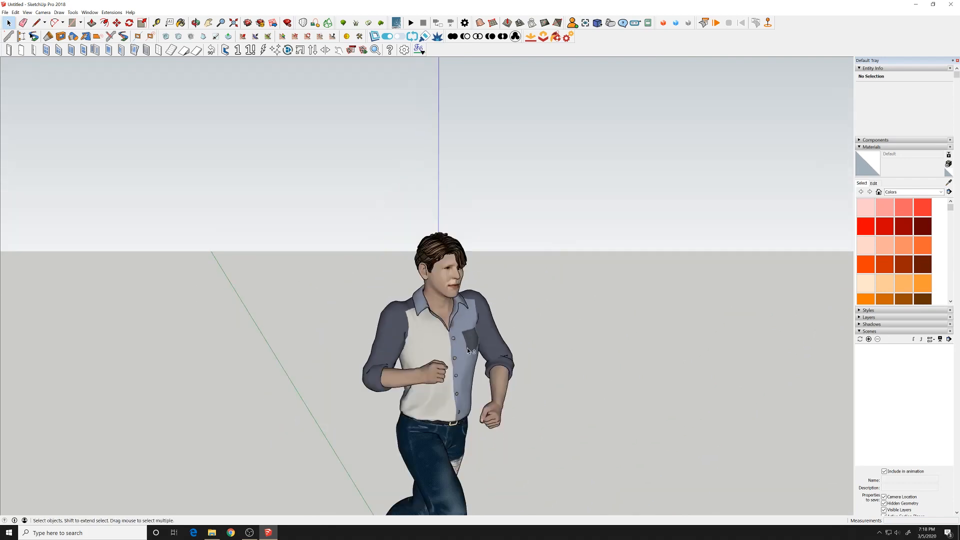
{"action": "left_click_drag", "start_coordinate": [441, 349], "coordinate": [264, 285]}
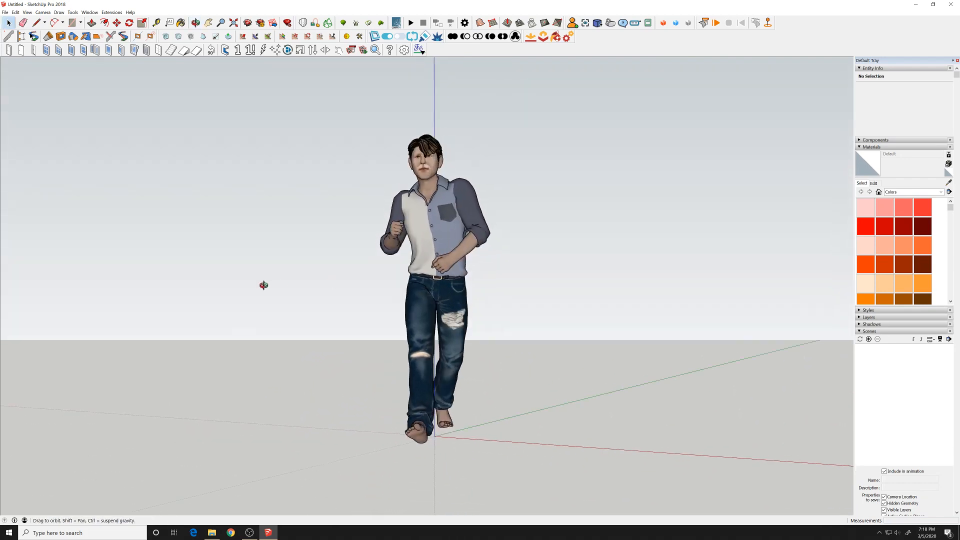